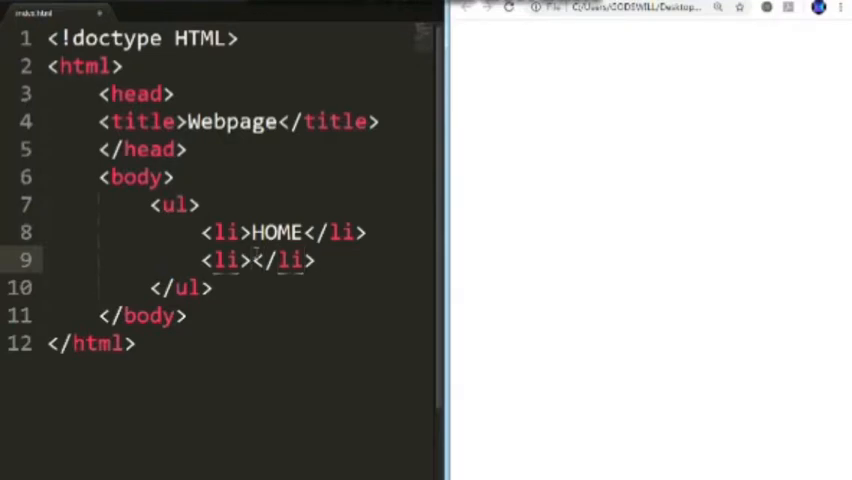
Add list items CONTACT, ABOUT US and FAQS after HOME in the <ul>.
type("CONTACT")
type("<li></li>")
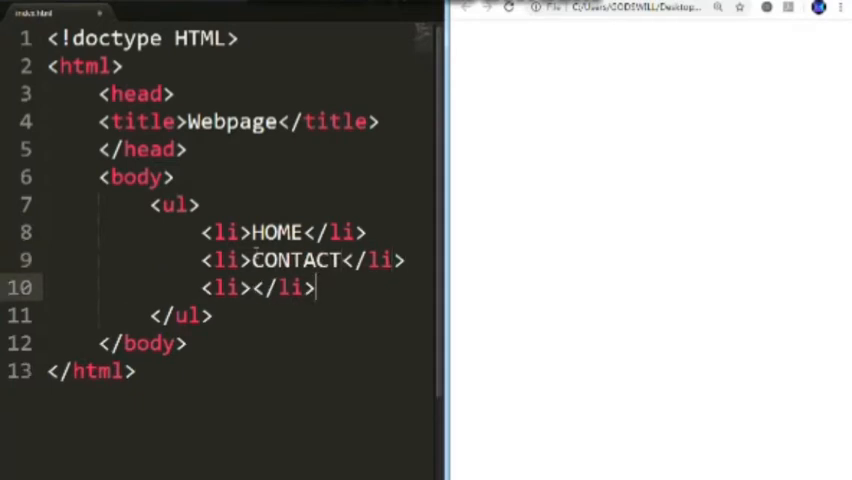
type("A")
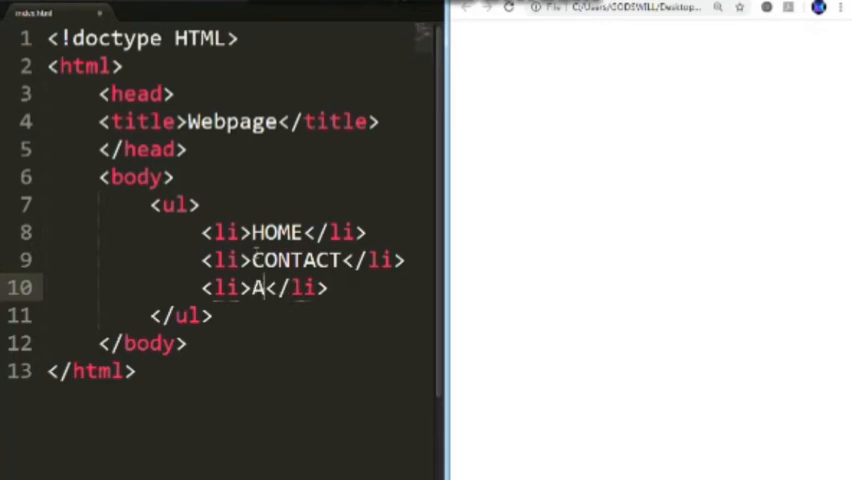
type("BOUT US")
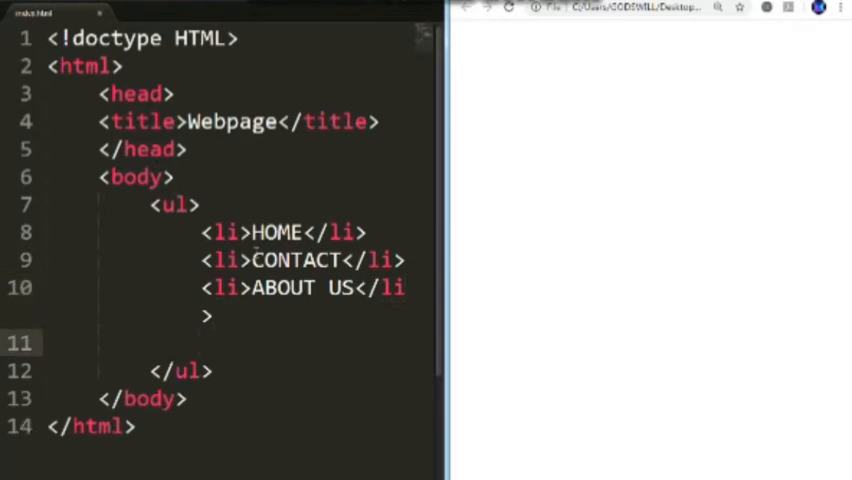
type("<li></li>")
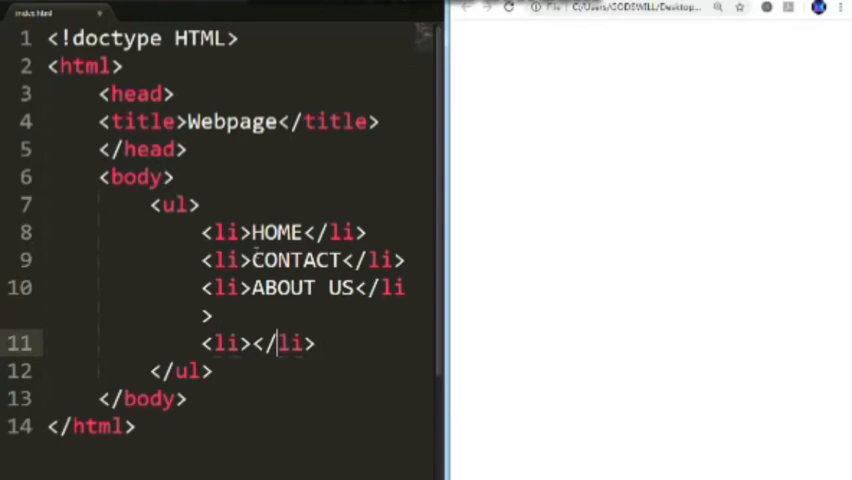
type("F")
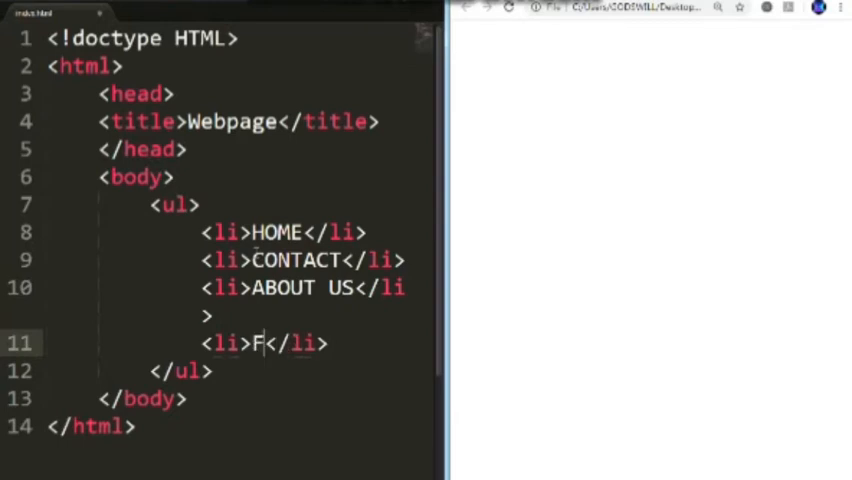
type("AQS")
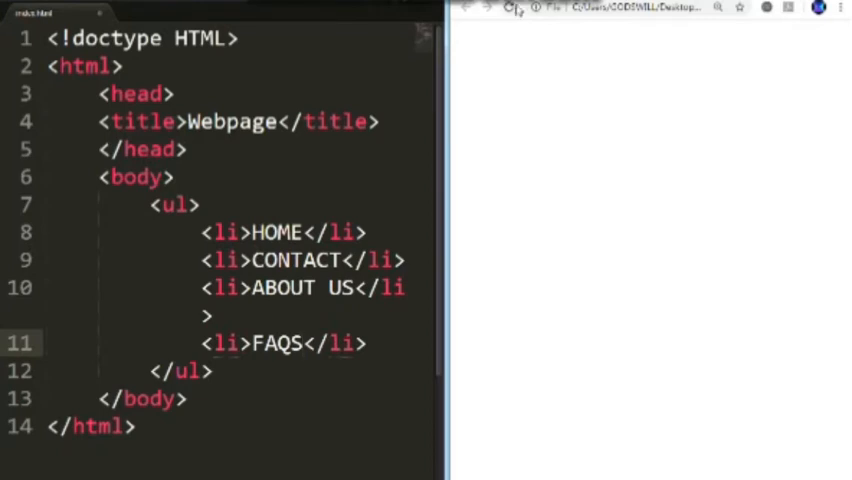
Reload the page in Chrome and zoom in to read the bulleted list.
left_click(508, 8)
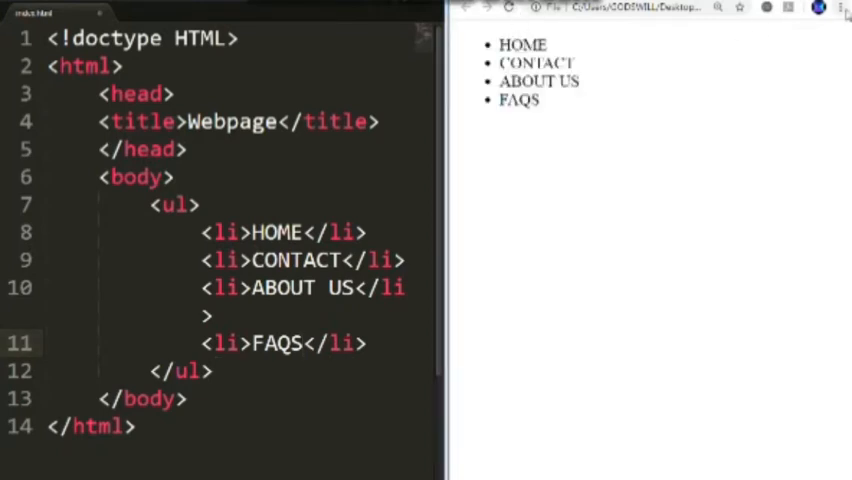
left_click(843, 8)
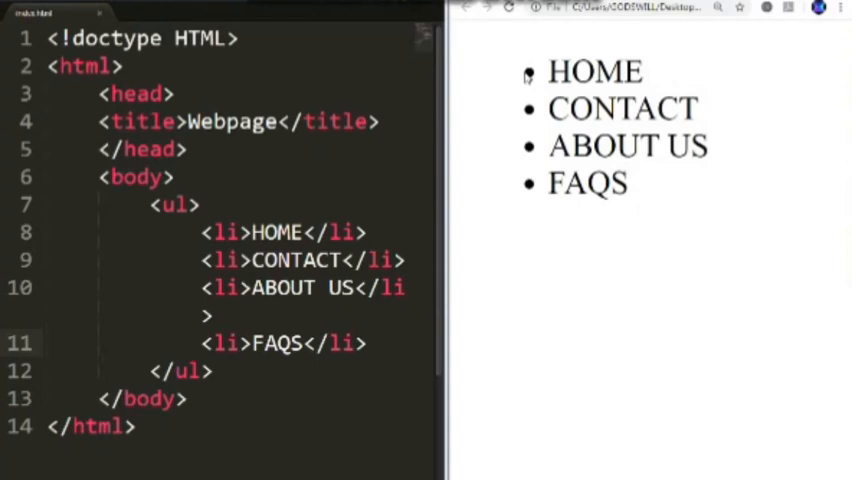
mouse_move(531, 113)
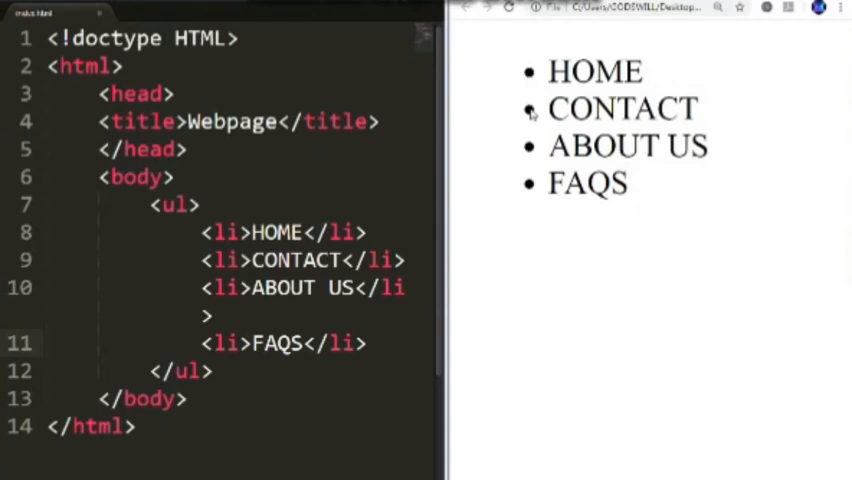
mouse_move(542, 183)
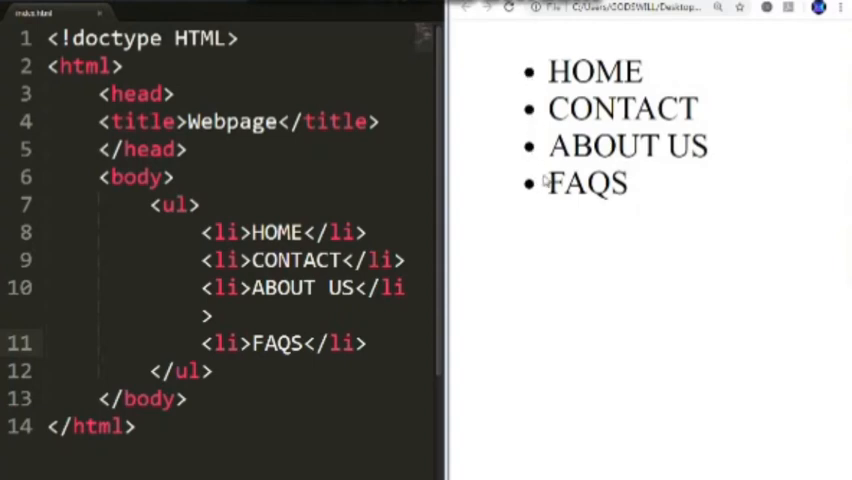